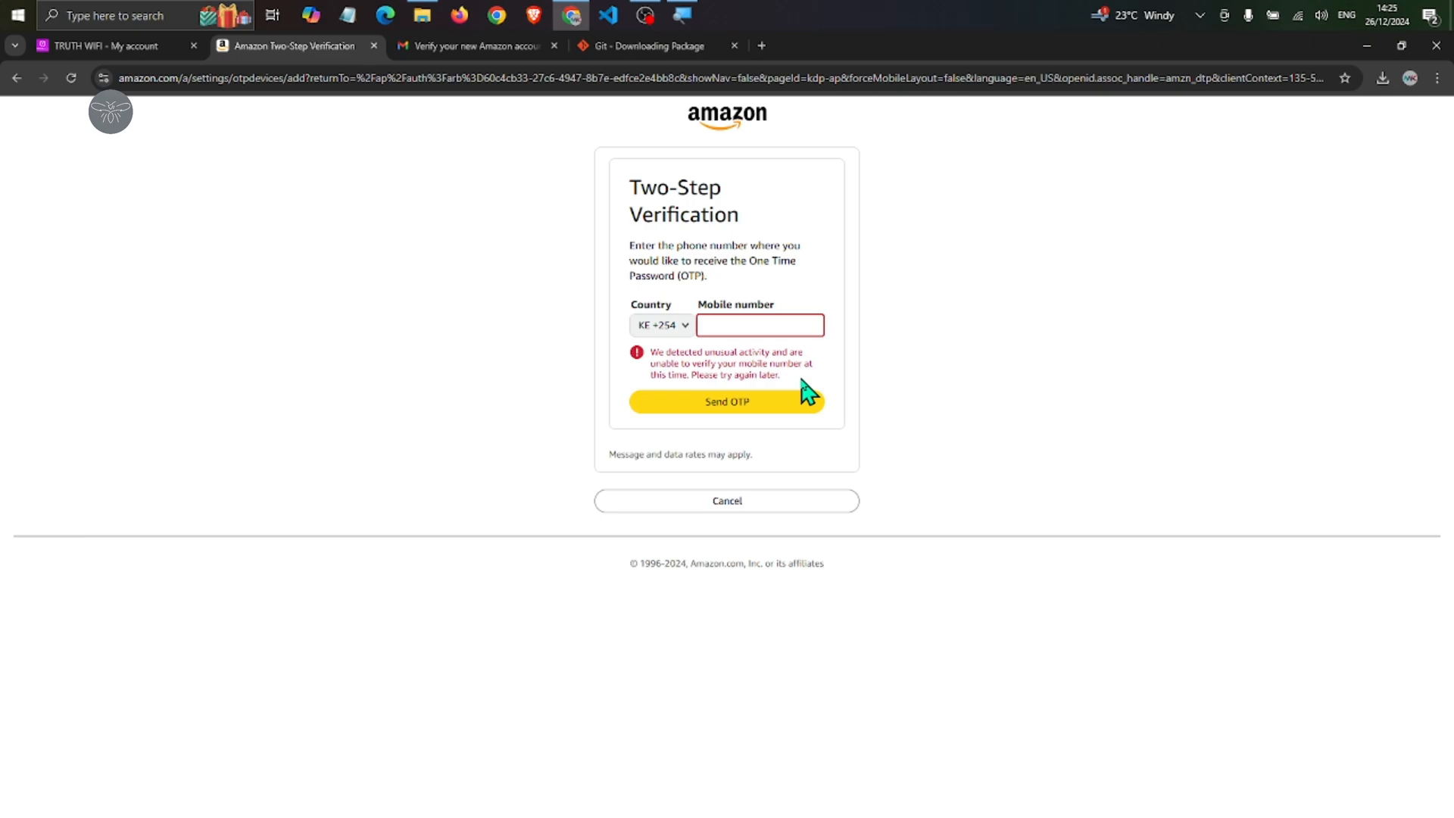
Reach the KDP Help Center Home from the Bookshelf dashboard in a new tab
left_click(473, 45)
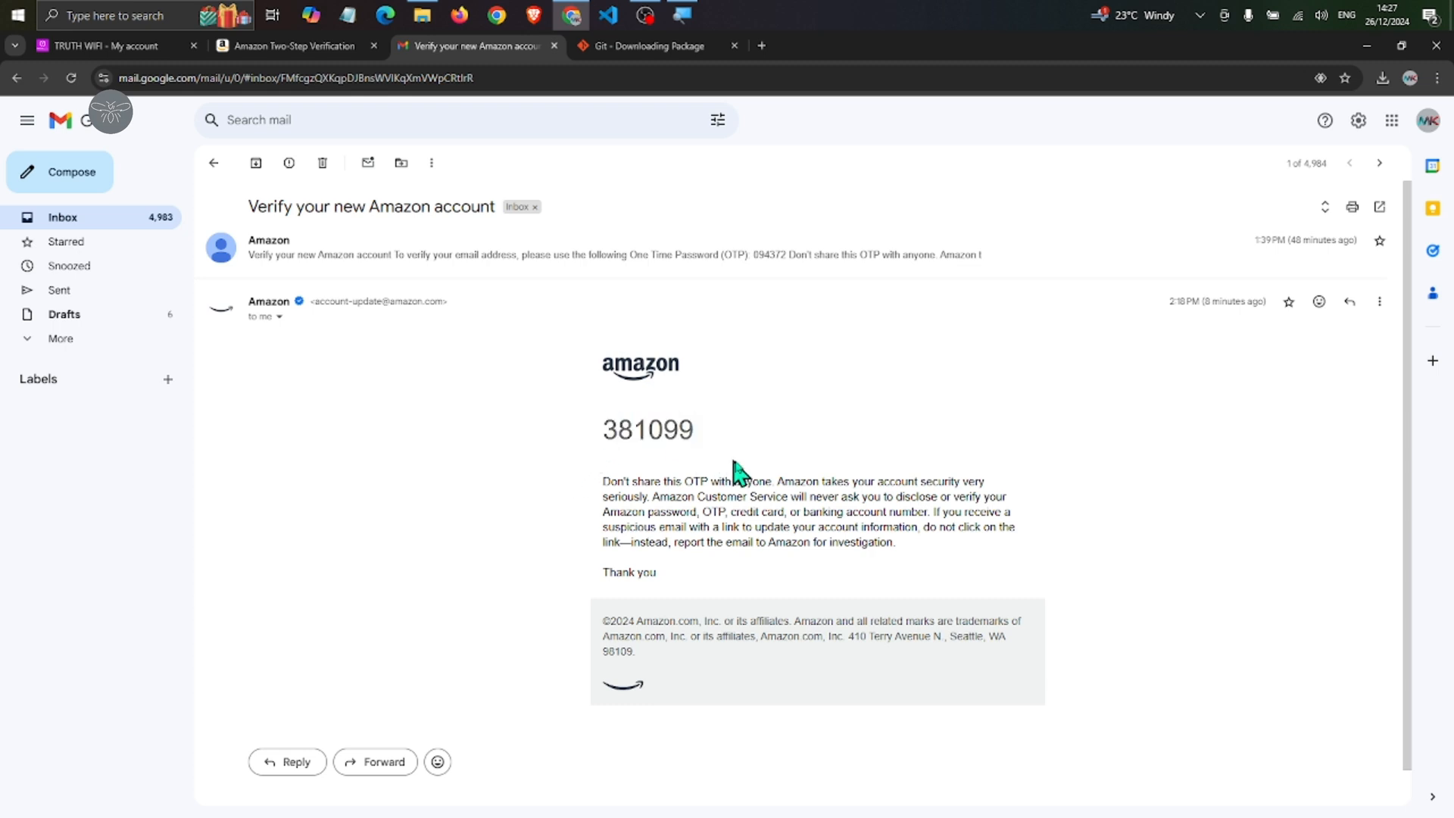
left_click(288, 45)
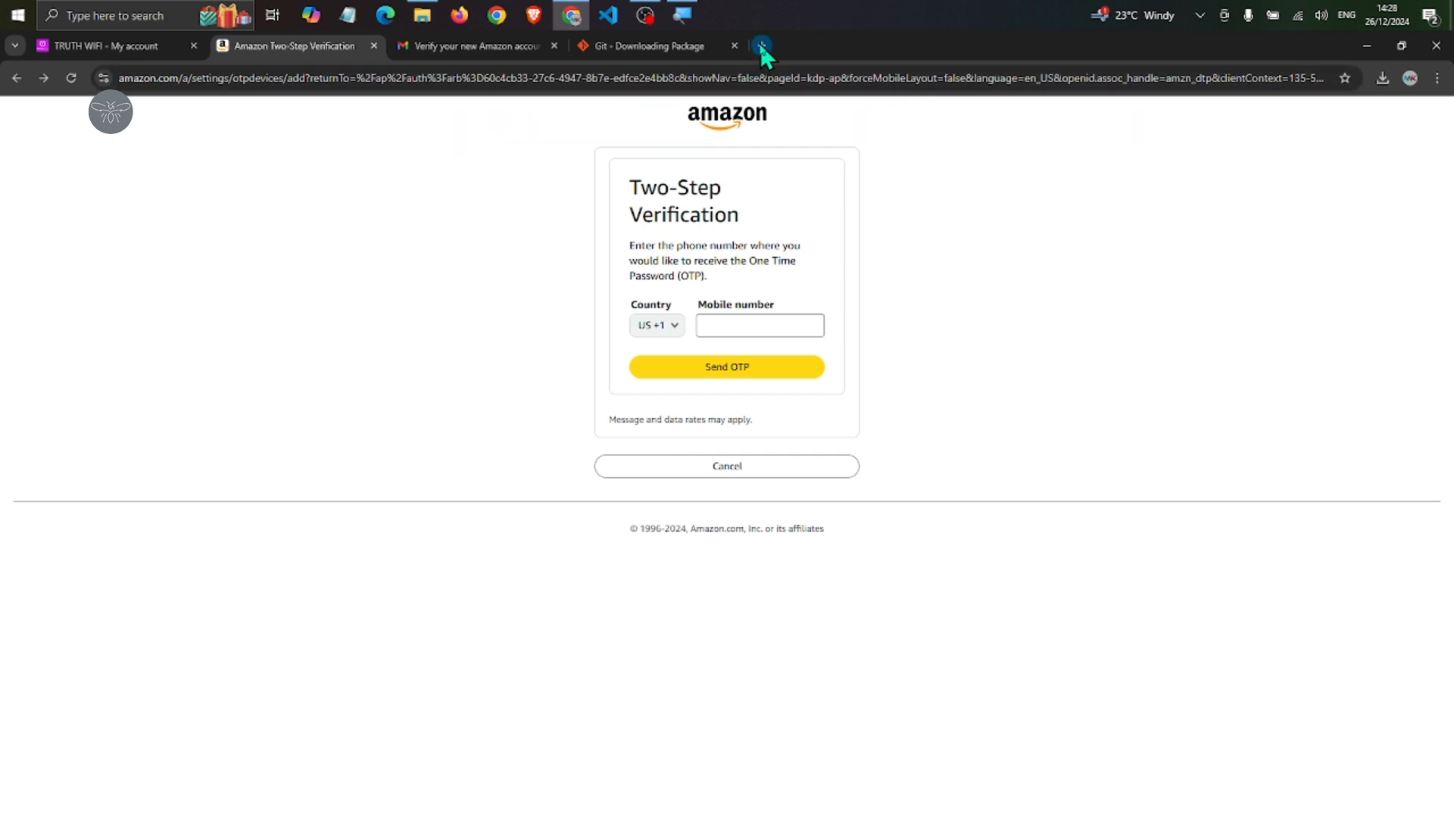
left_click(760, 46)
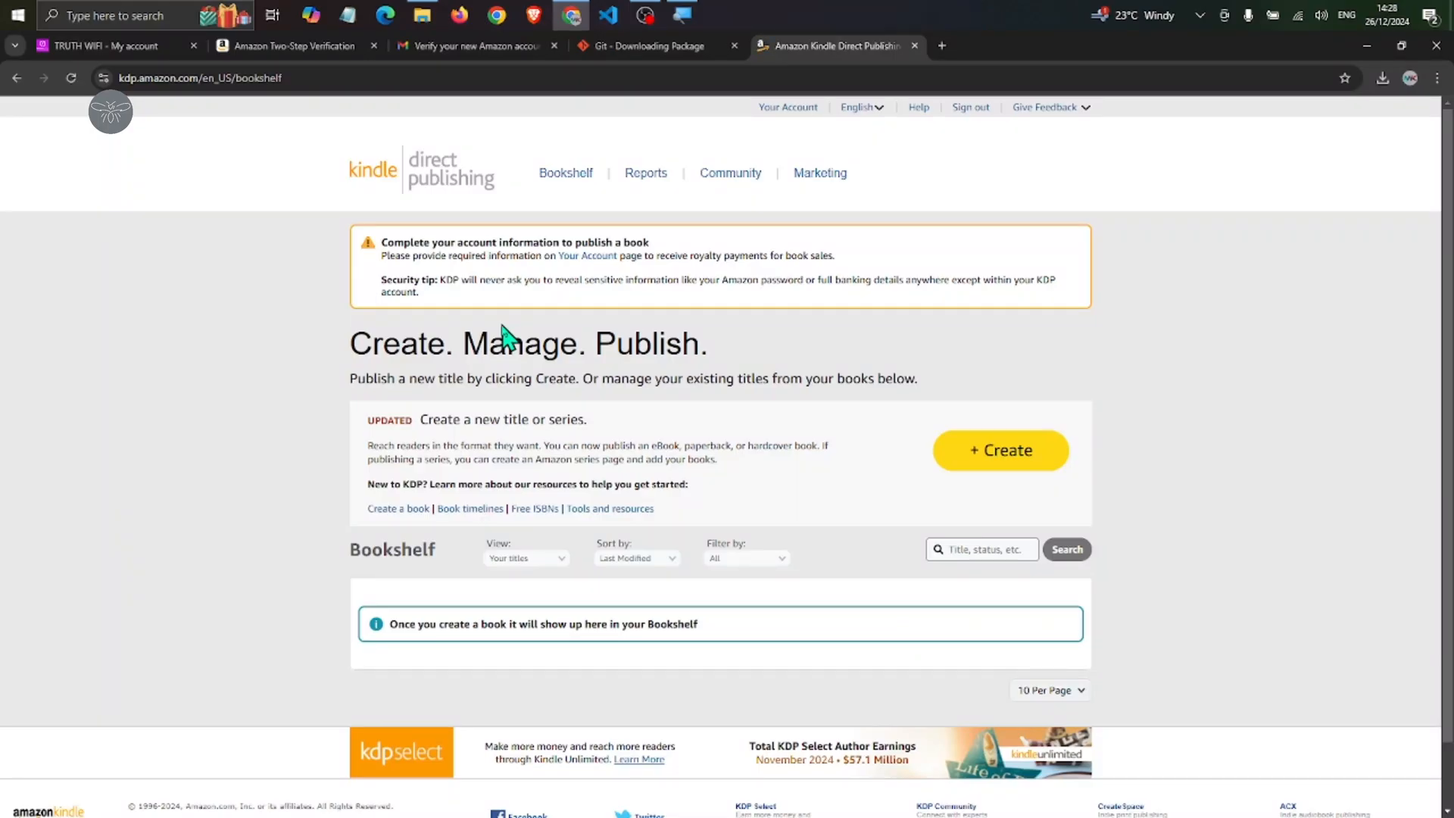
mouse_move(1126, 305)
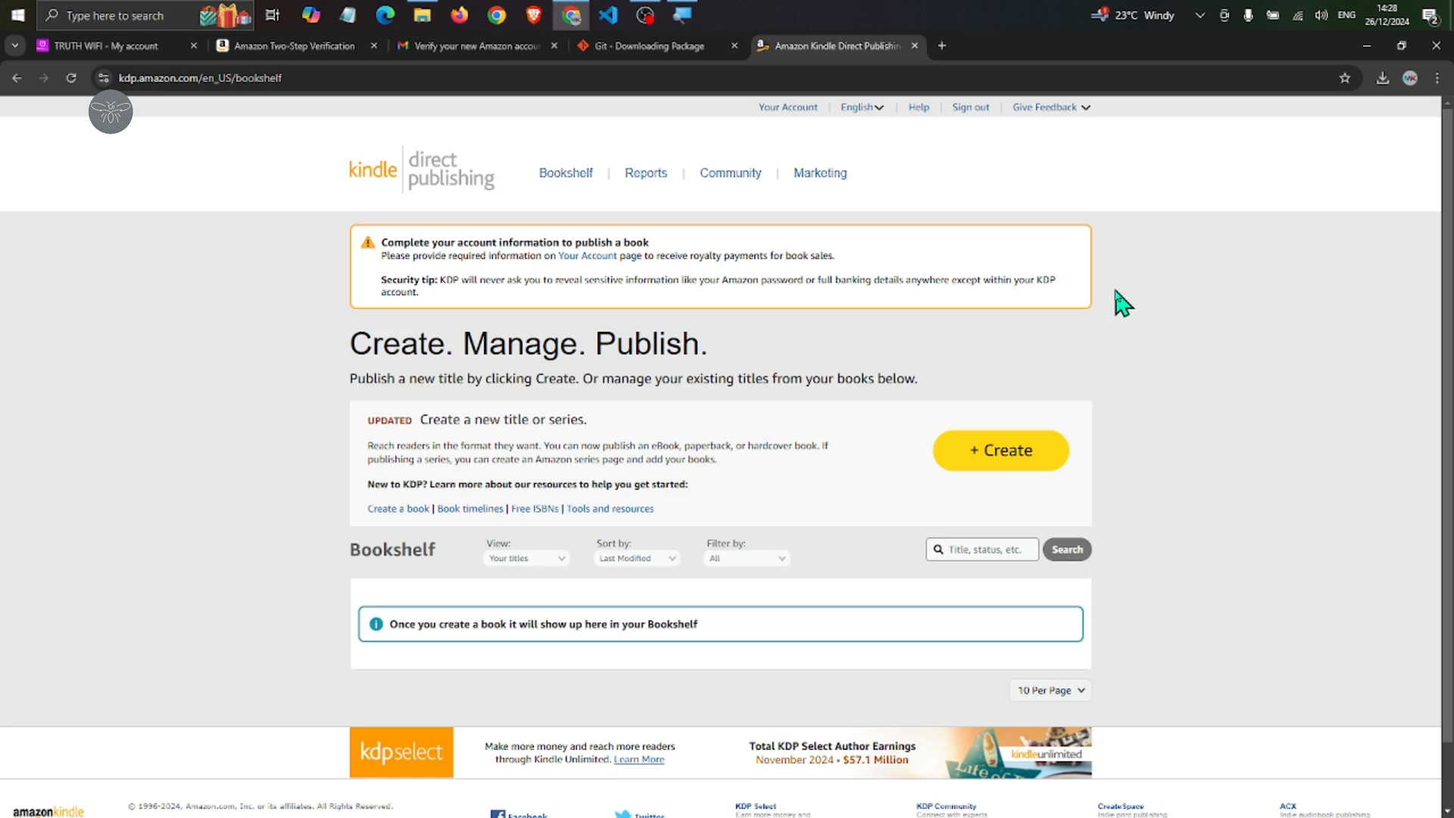
mouse_move(1285, 465)
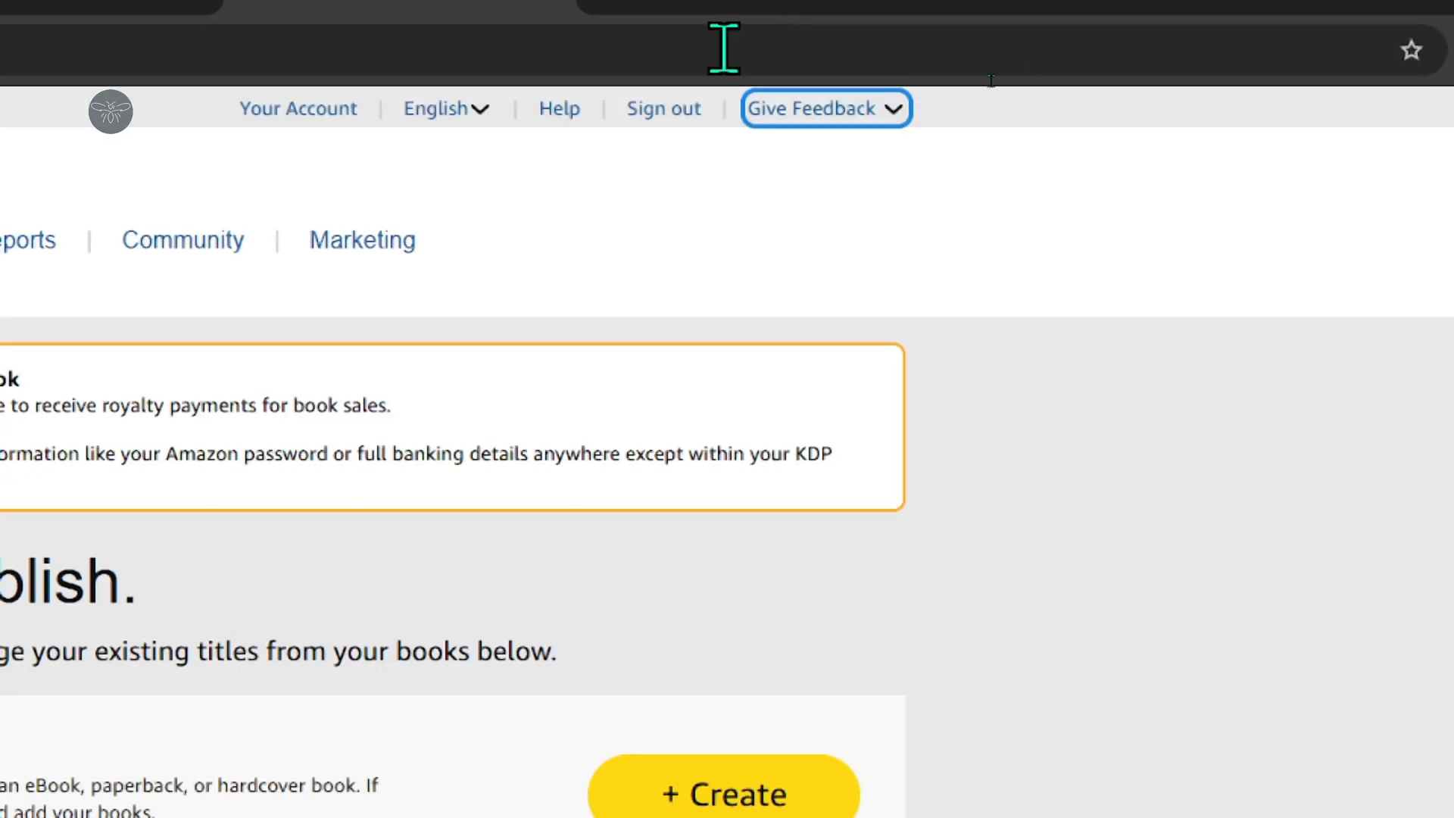
mouse_move(559, 109)
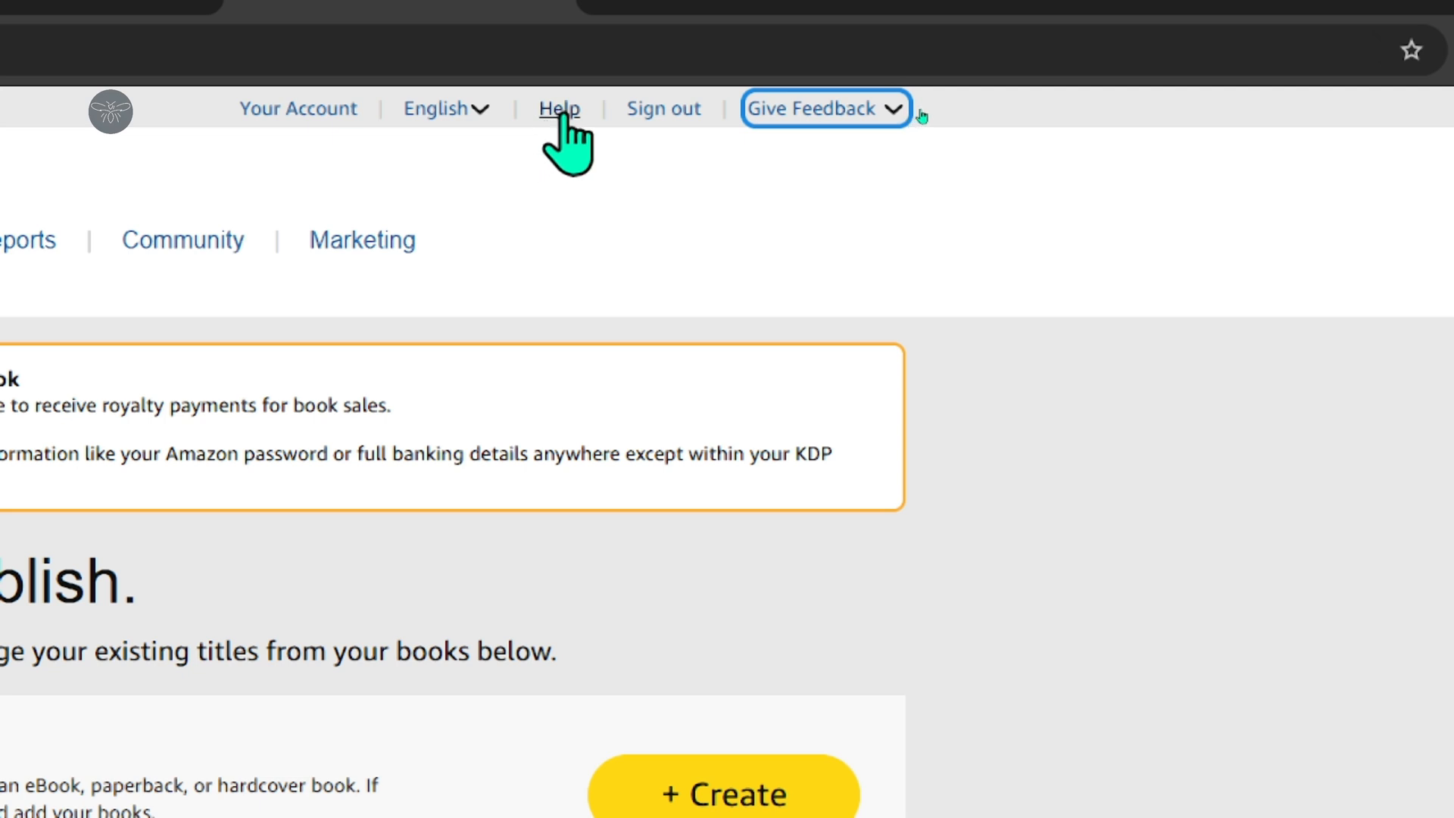
left_click(559, 108)
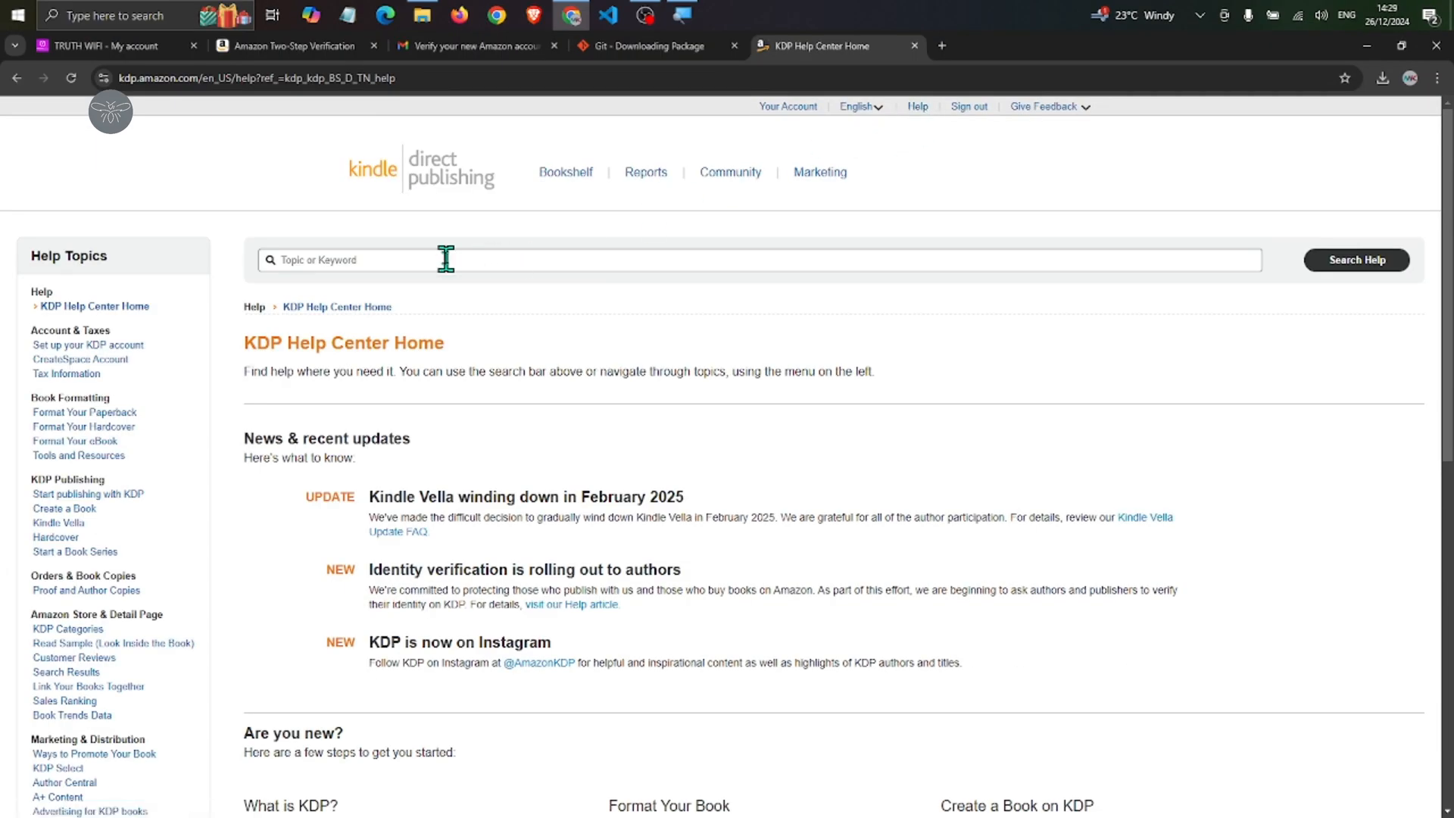
Search help for '2 factor auth' and view the Two-Step Verification article
type("2FA for auth")
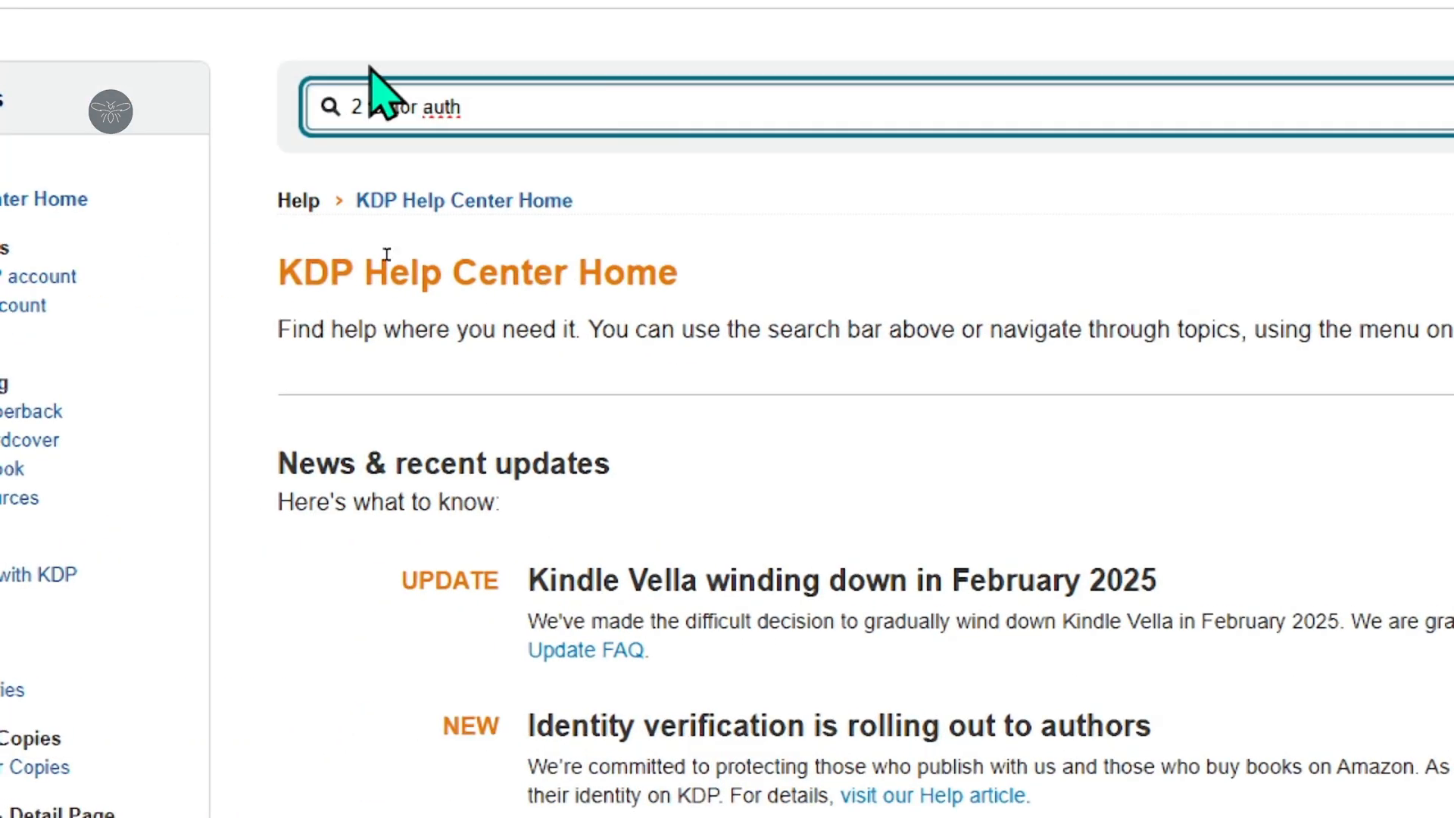
mouse_move(612, 144)
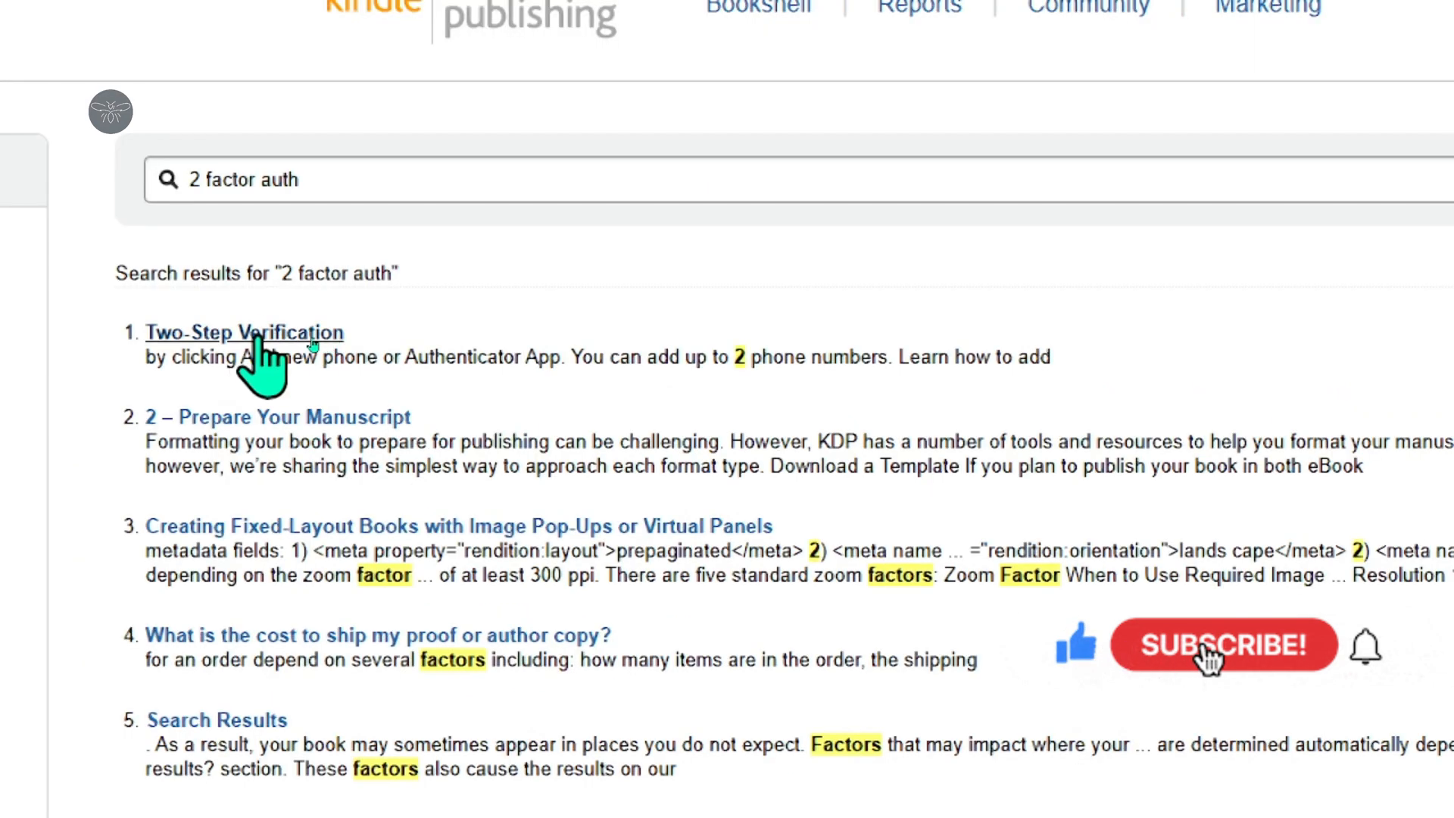
left_click(242, 331)
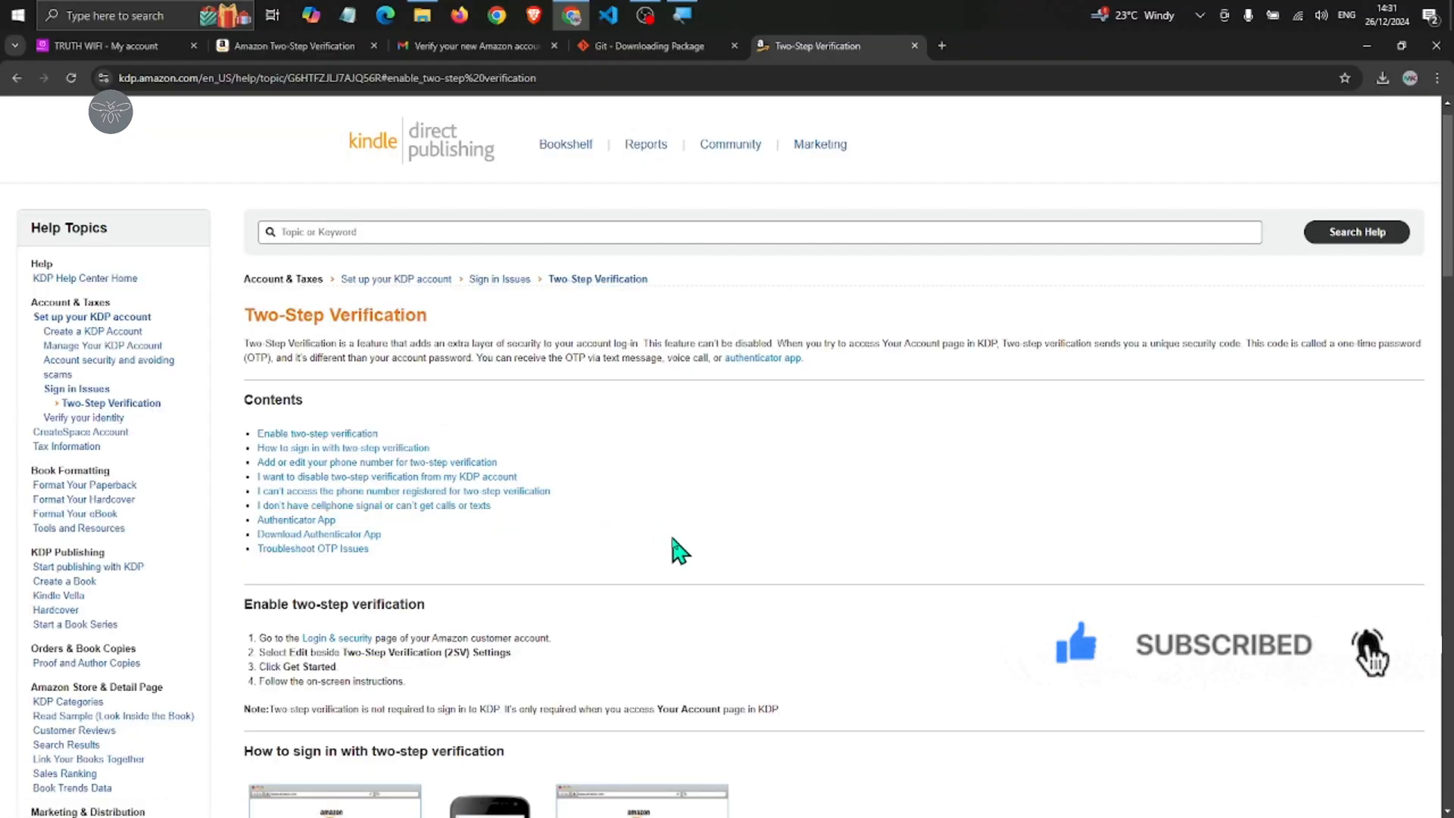
mouse_move(592, 585)
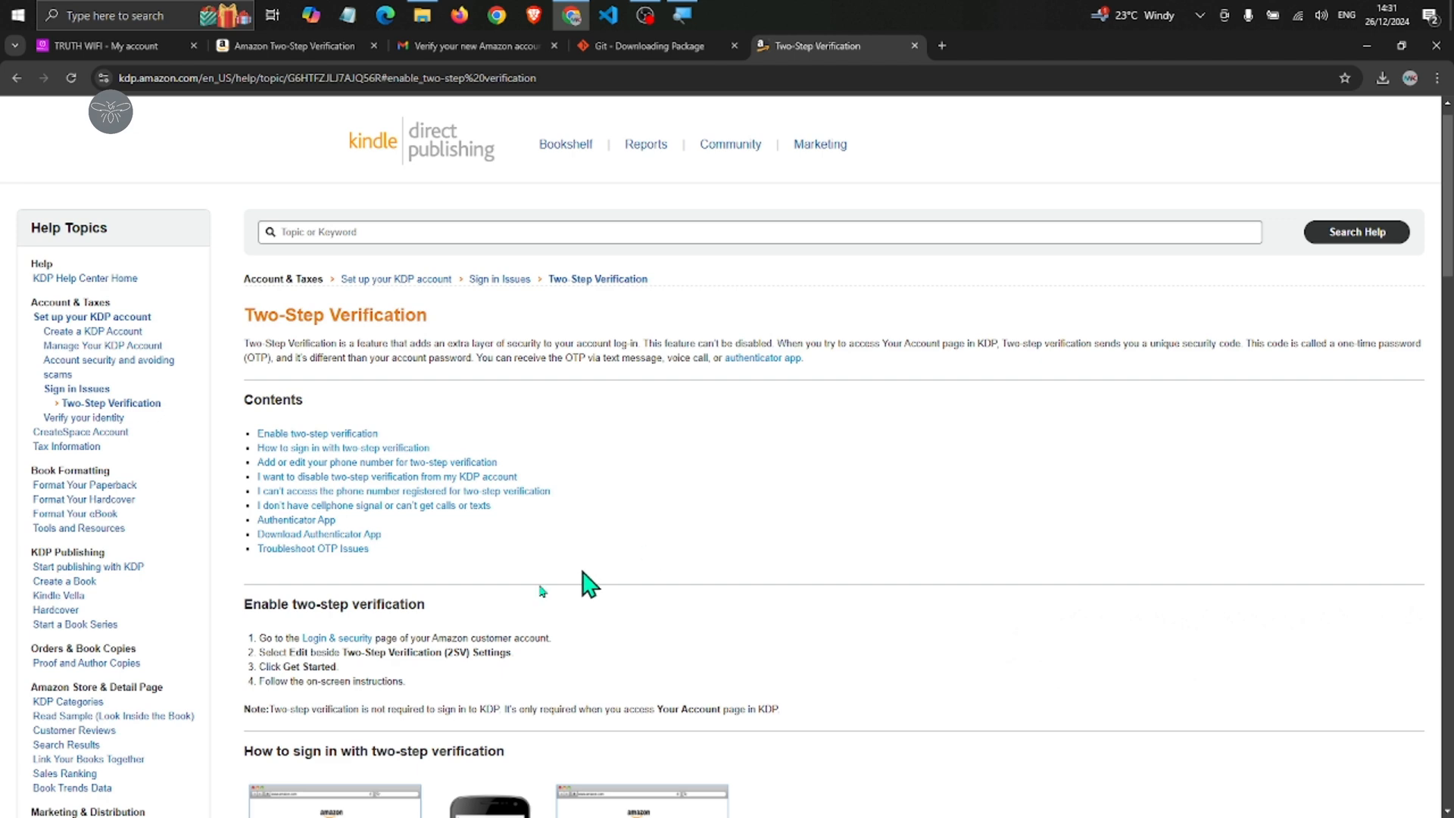
Start 2-step verification enrollment with the Authenticator App method, showing the QR code
scroll("down", 3)
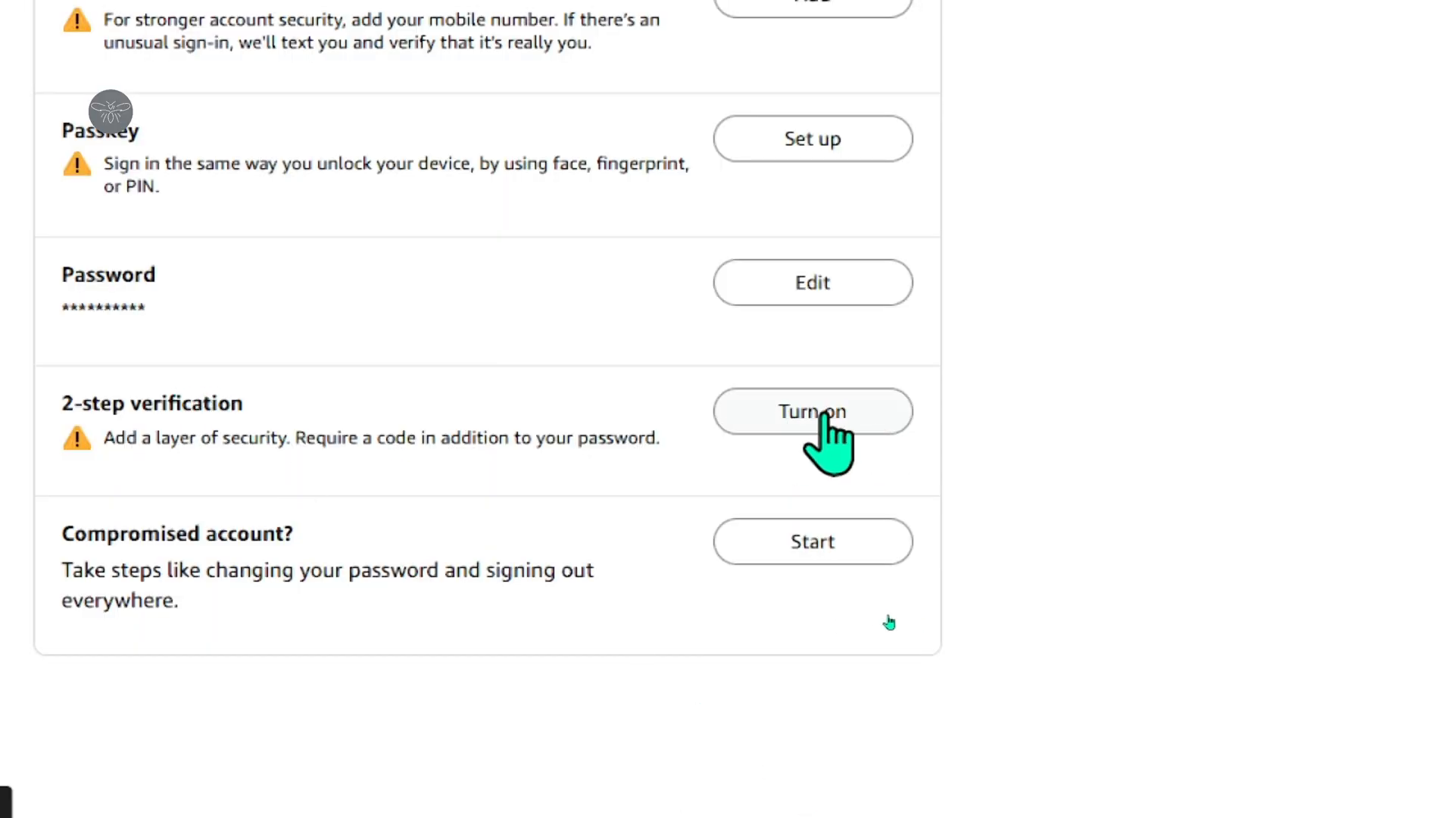
left_click(810, 412)
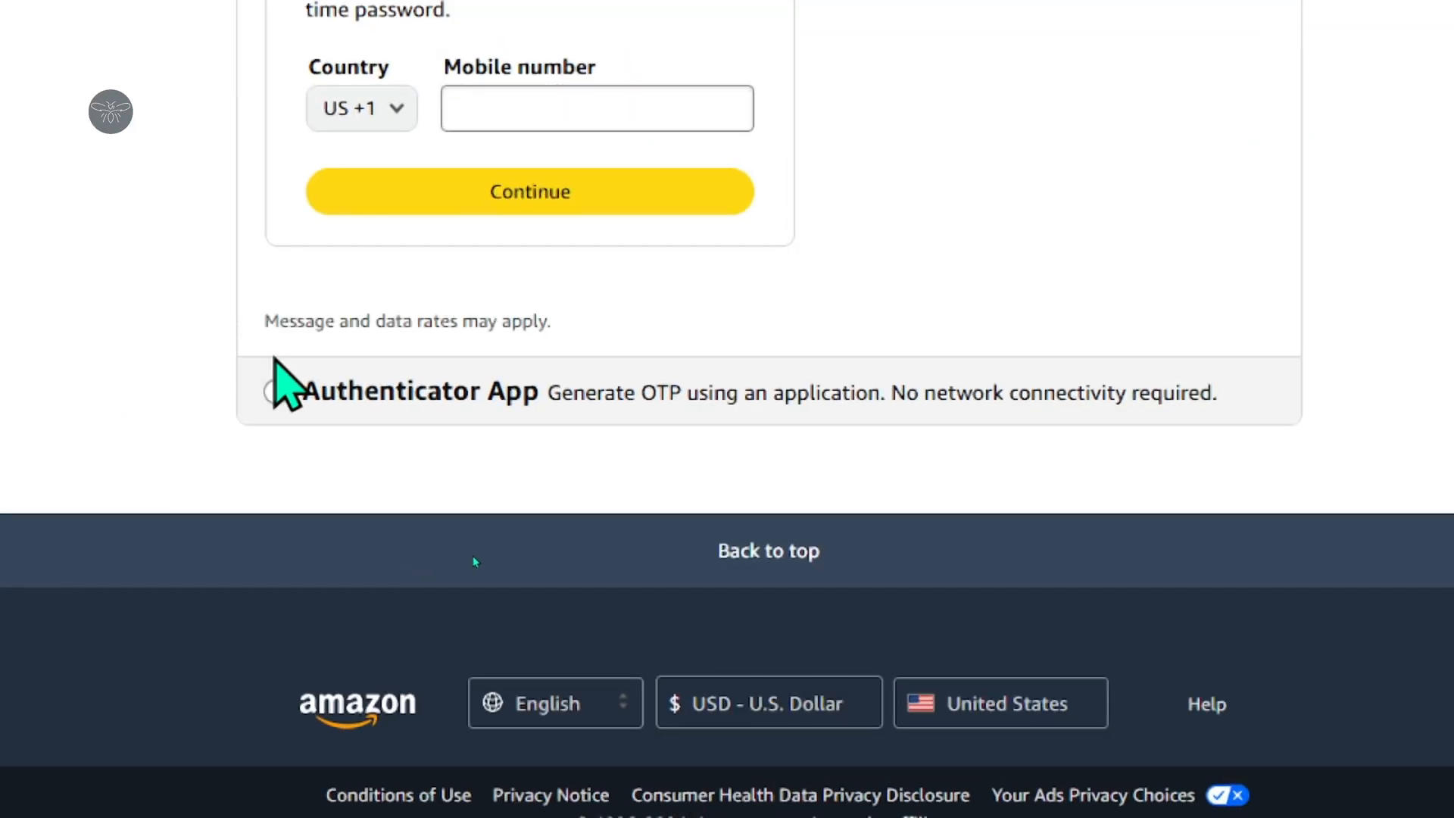
left_click(270, 391)
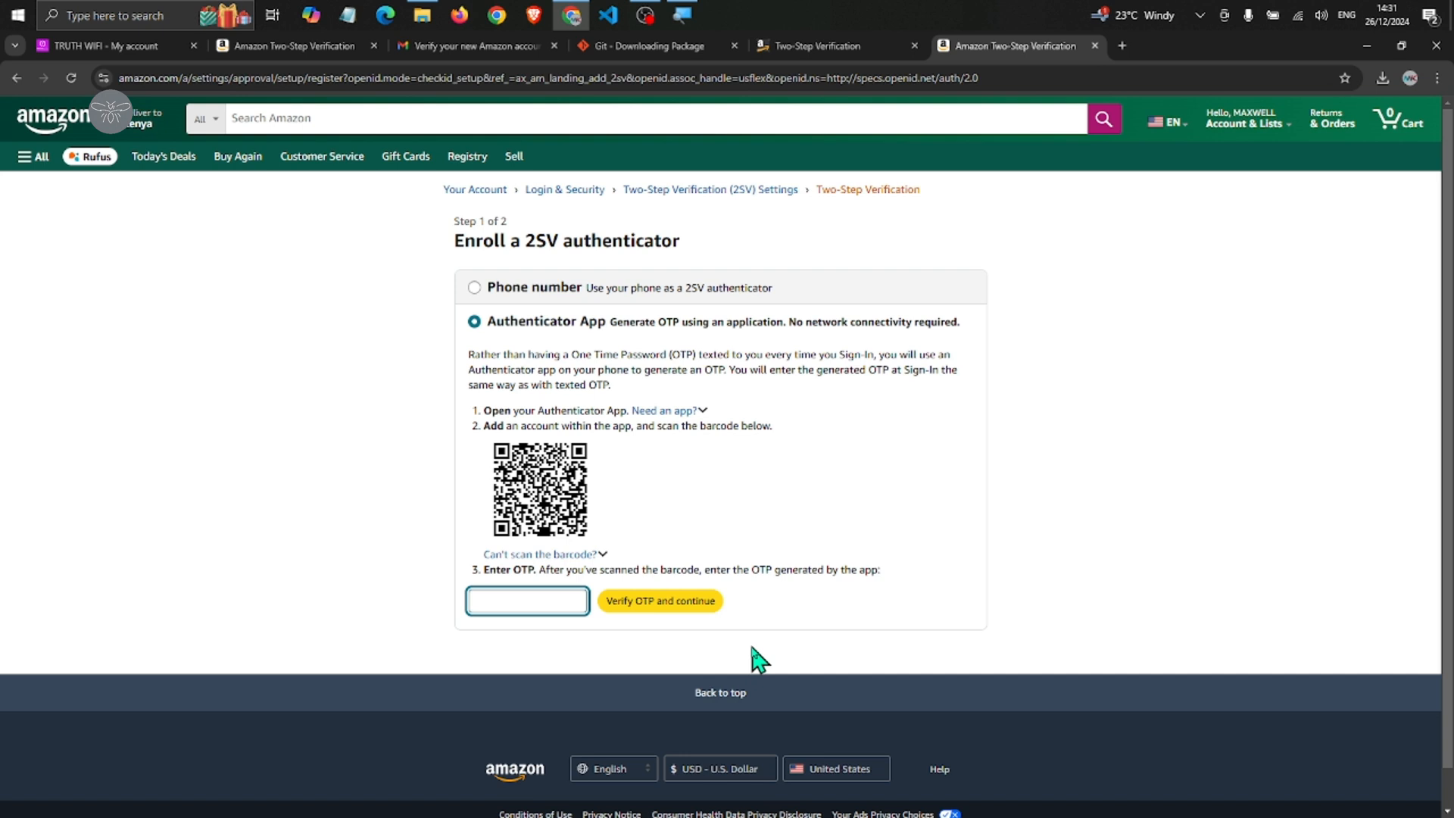
left_click(527, 601)
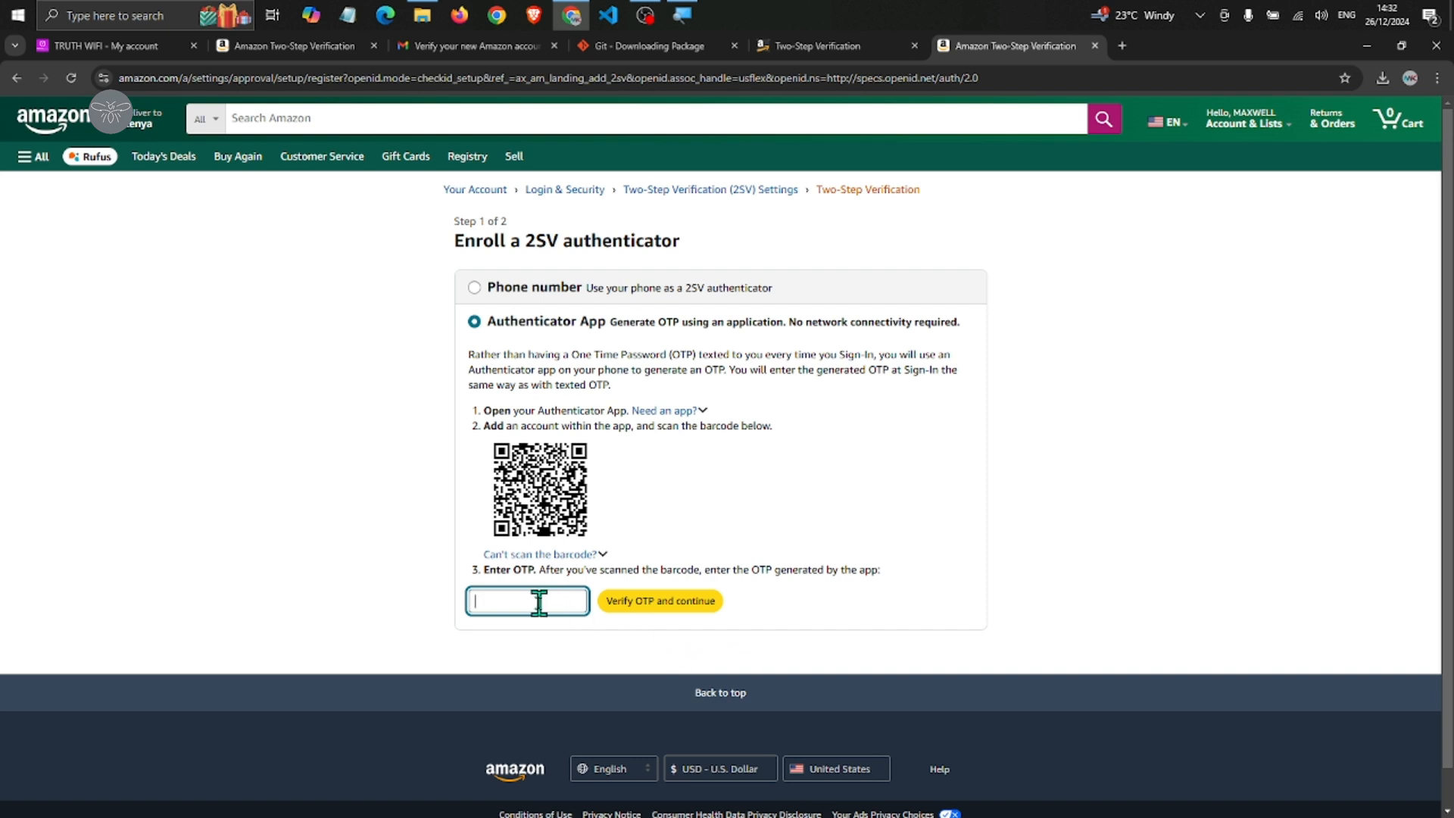
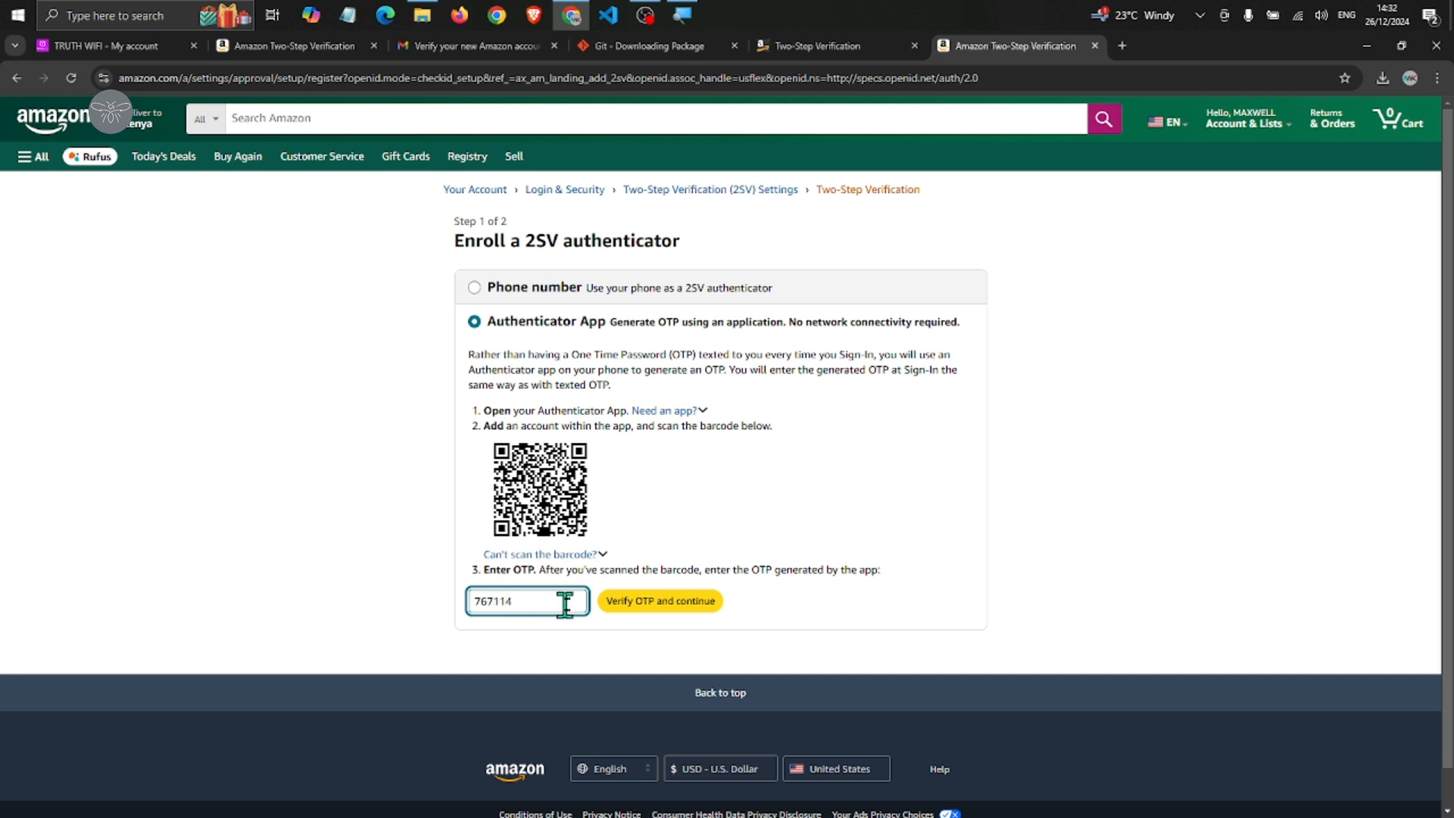
left_click(659, 602)
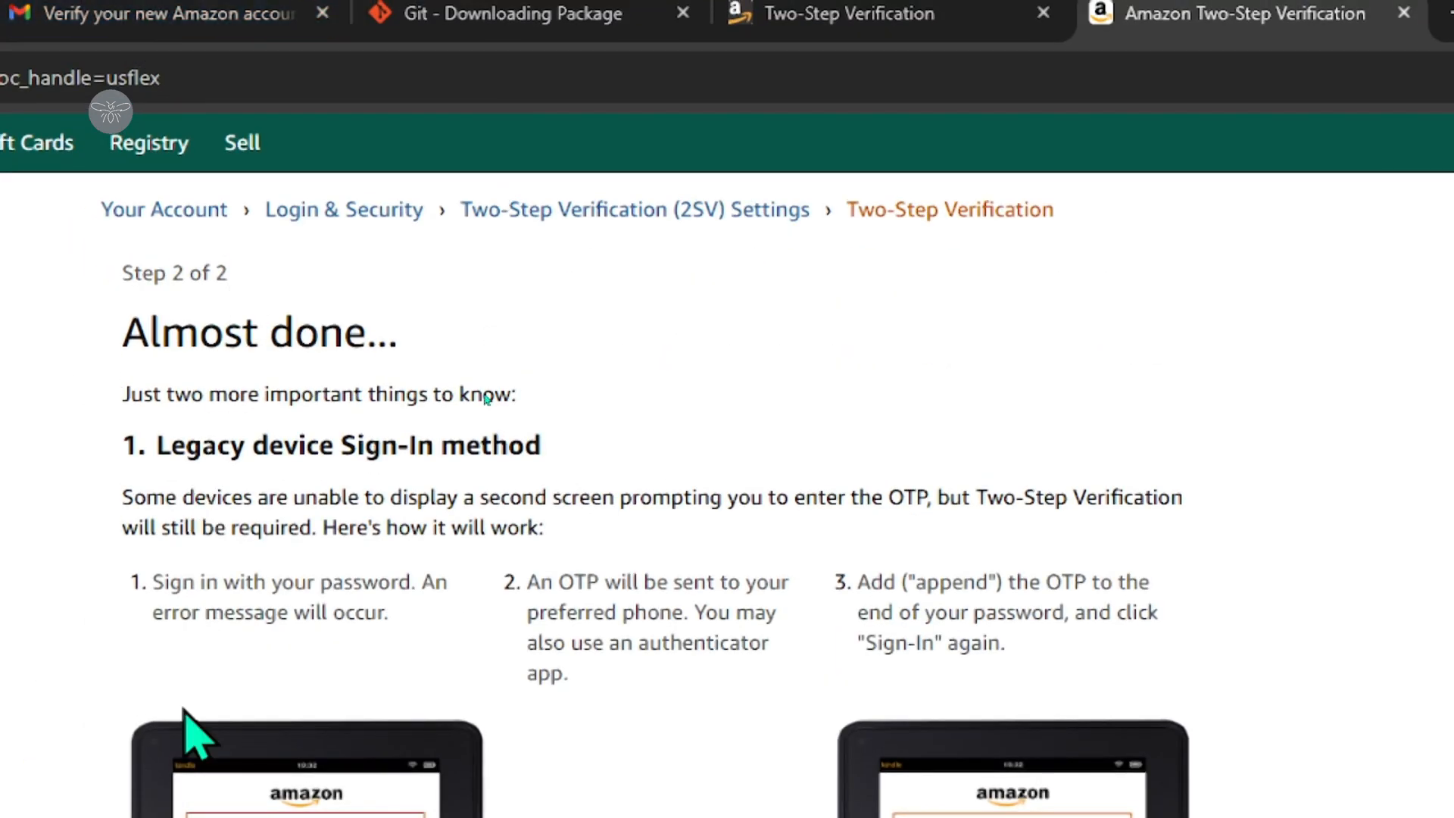
Confirm with 'Got it' so Two-Step Verification shows as on with one app enrolled
scroll("down", 3)
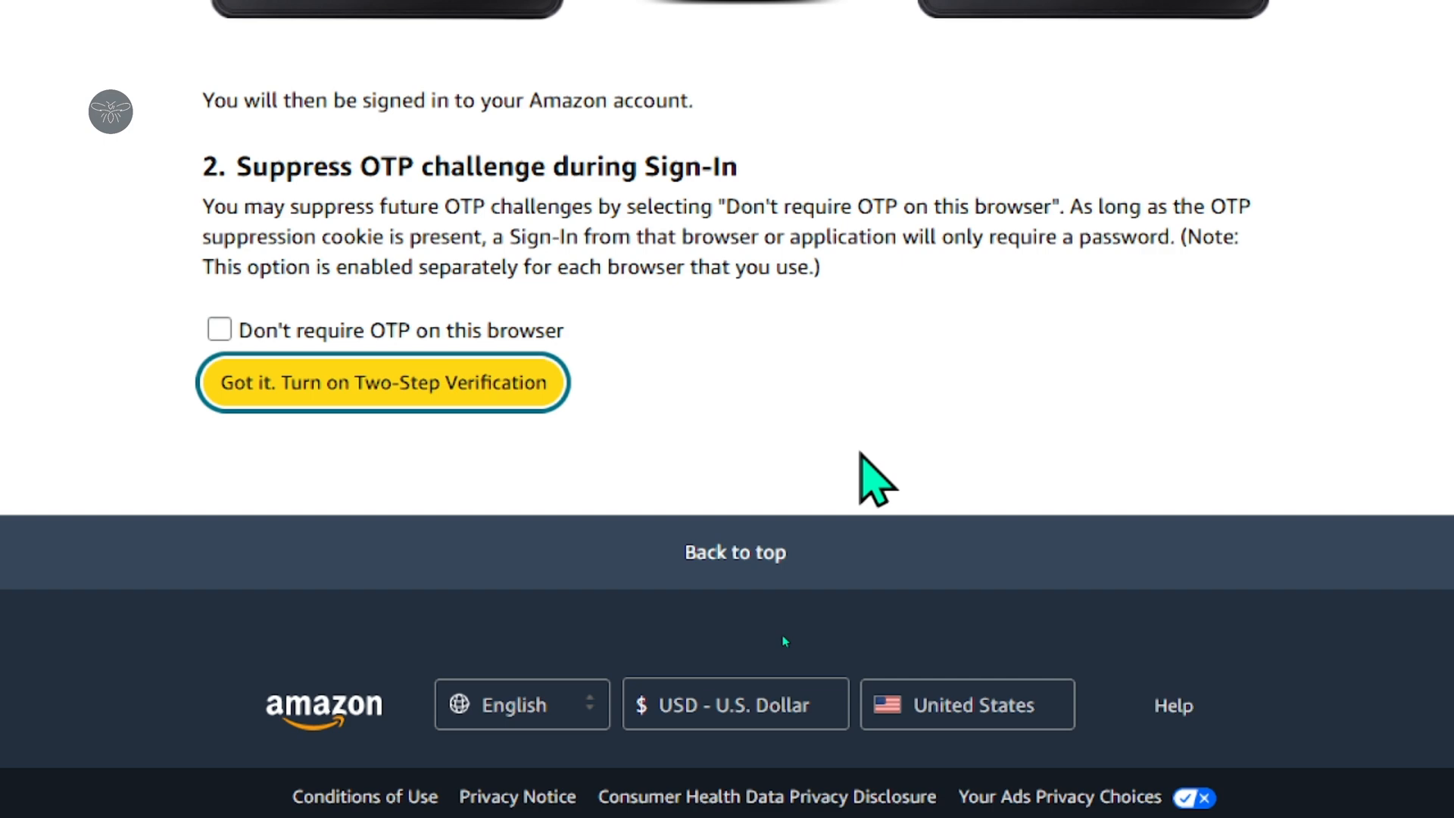
left_click(382, 382)
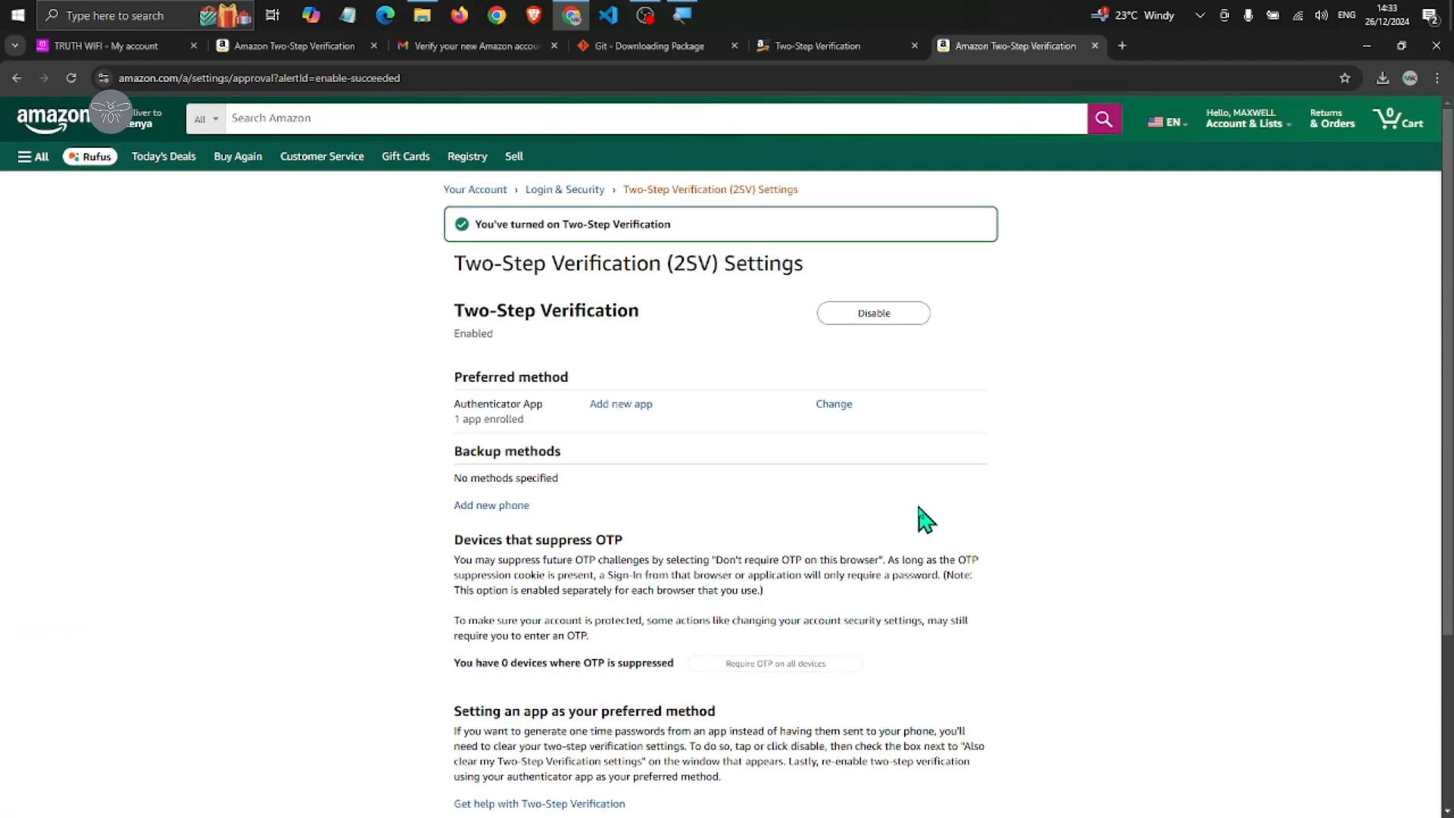